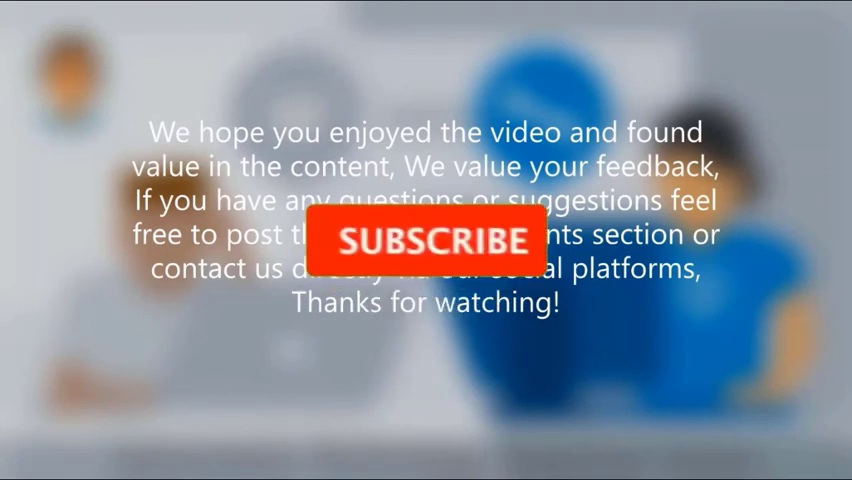
- Let the outro play so the Subscribe button turns to Subscribed with the bell icon
click(420, 242)
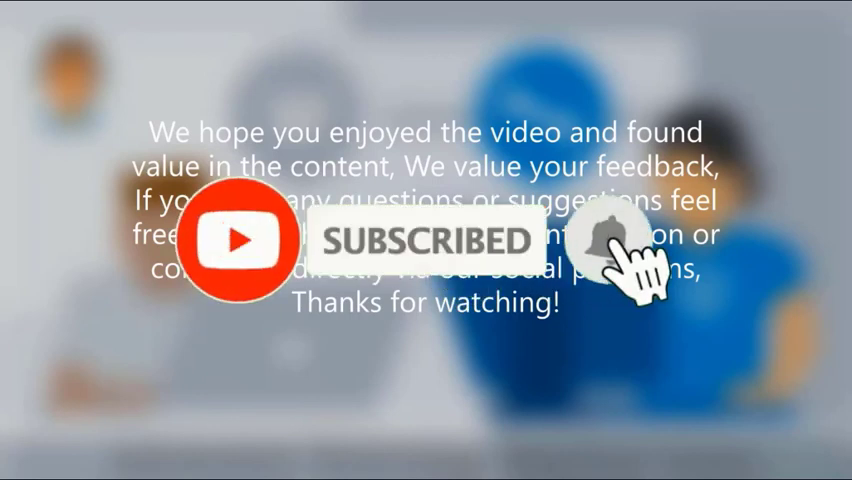